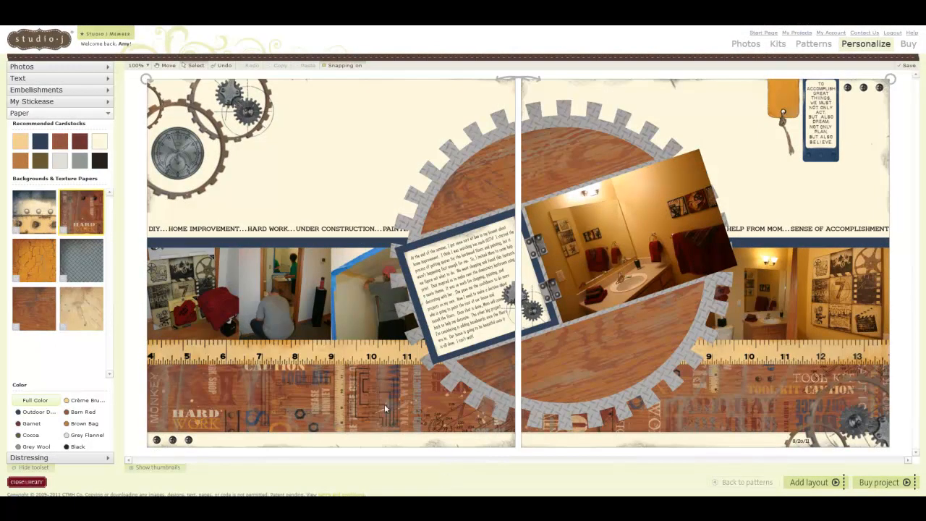
mouse_move(321, 402)
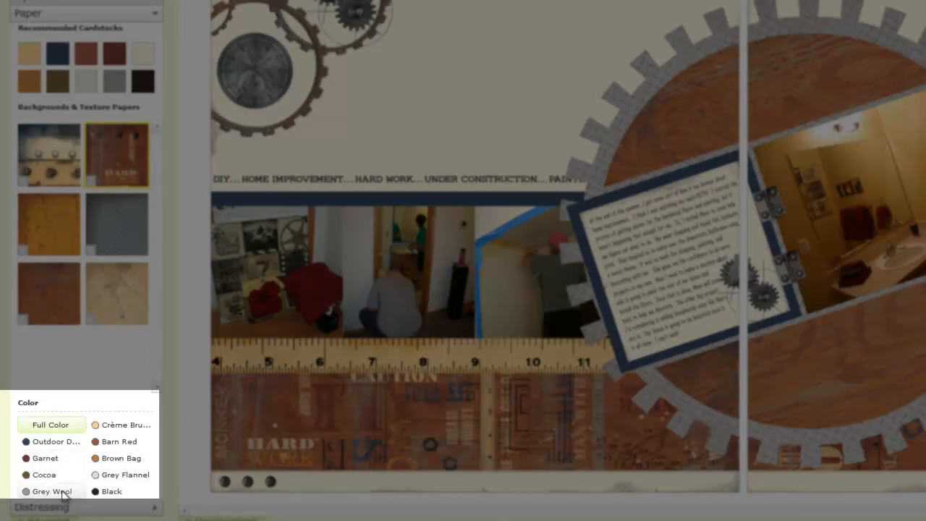
mouse_move(123, 496)
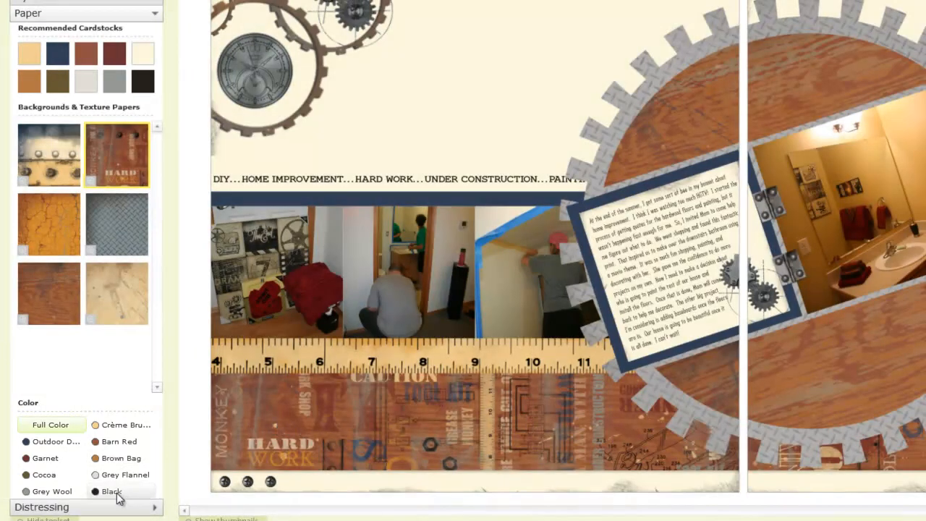
Step: Switch the papers to Black (after briefly reverting to Full Color) and choose the HARD lettered paper
click(110, 492)
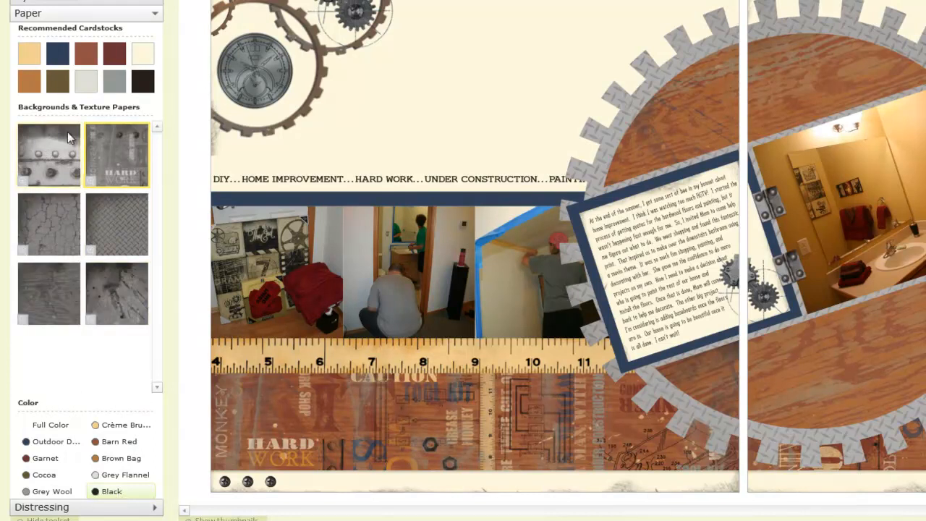
mouse_move(113, 180)
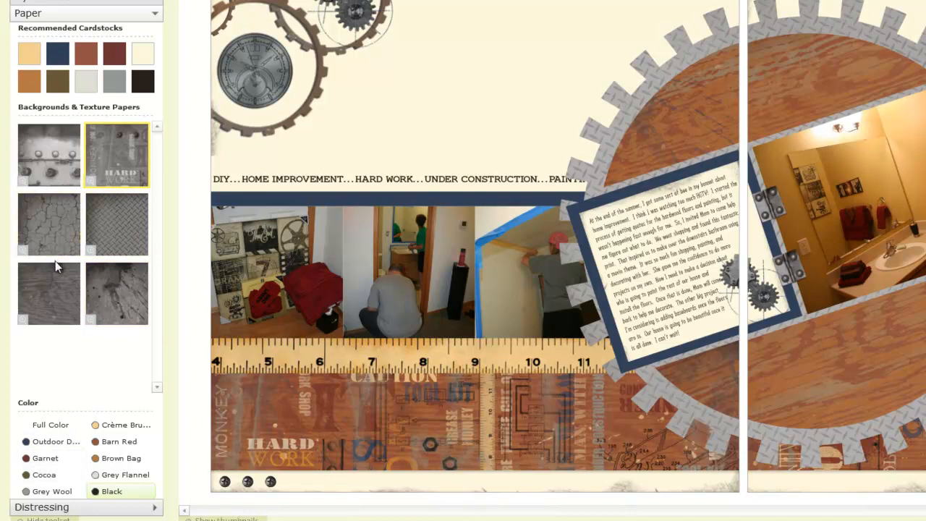
mouse_move(50, 426)
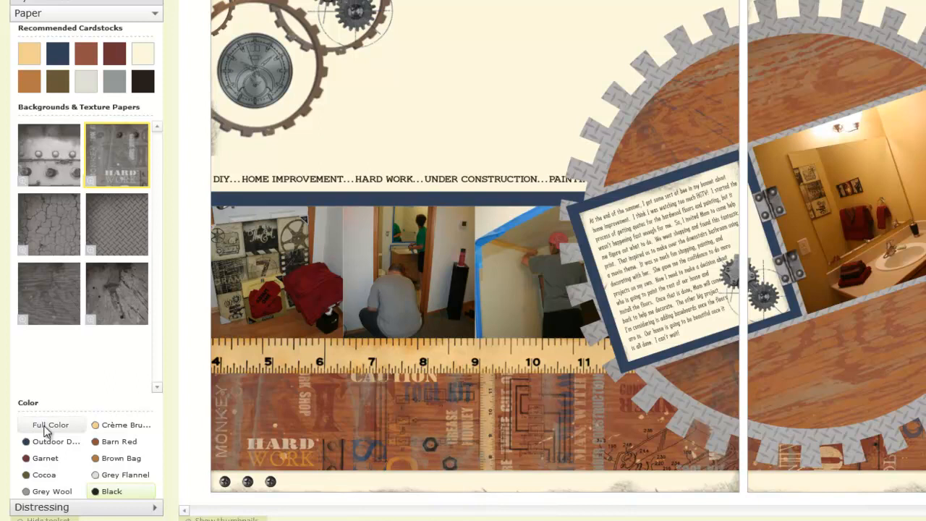
click(49, 423)
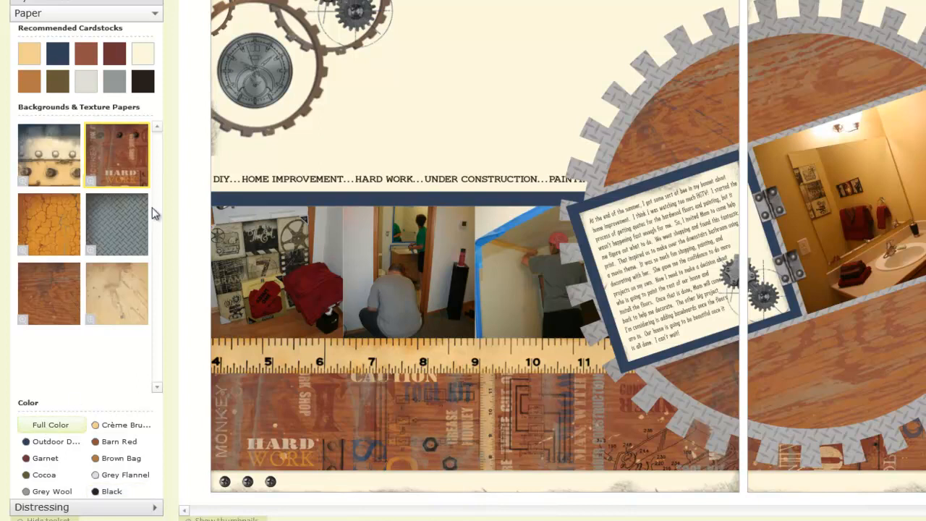
mouse_move(78, 394)
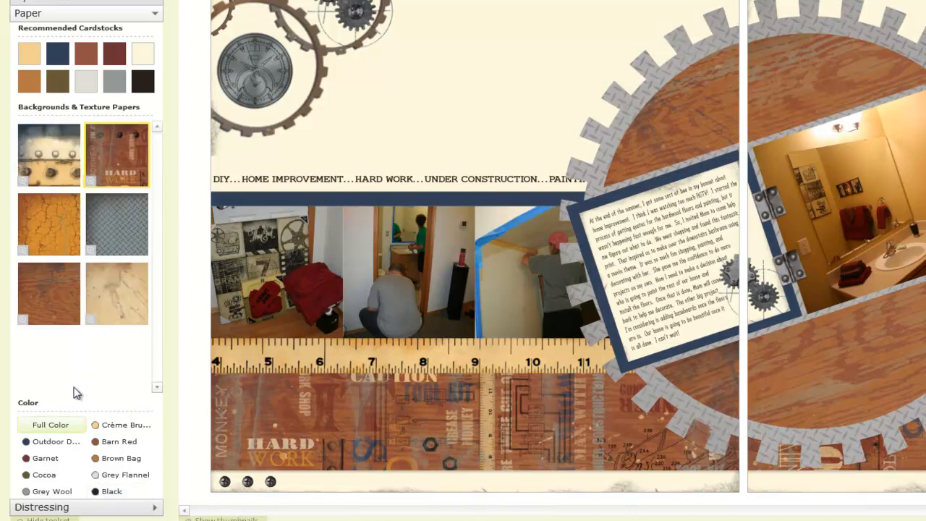
click(111, 490)
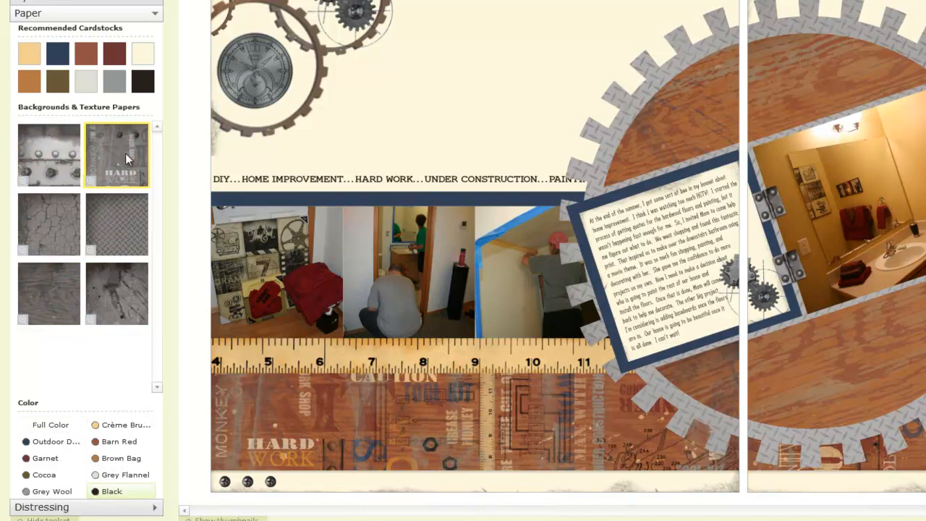
click(116, 154)
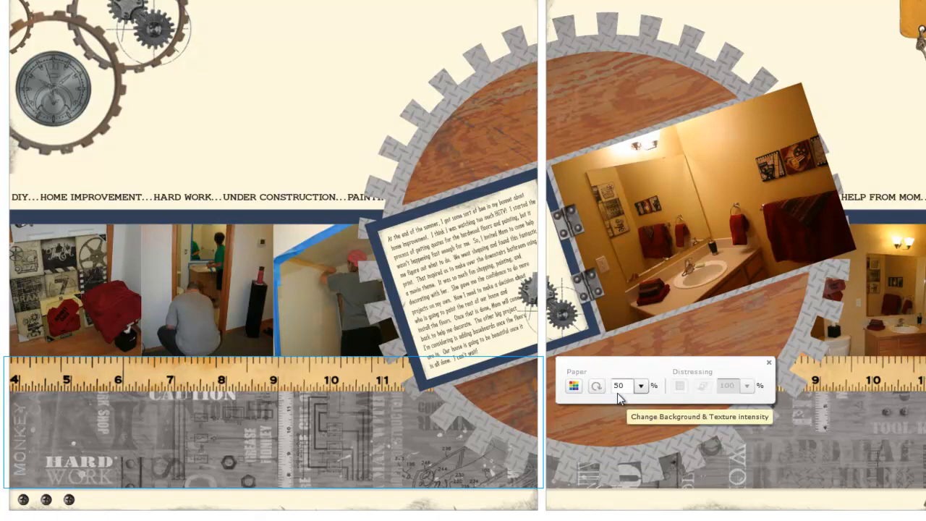
mouse_move(327, 427)
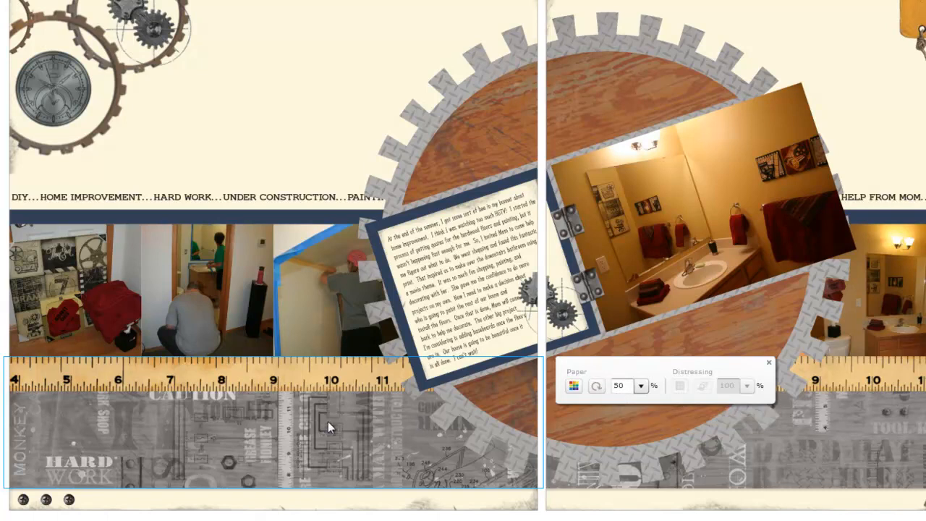
mouse_move(274, 428)
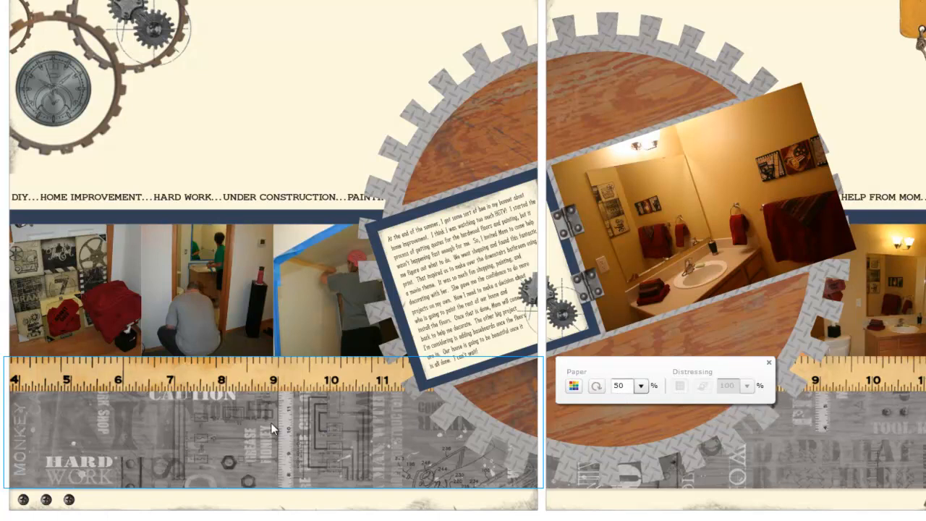
mouse_move(538, 440)
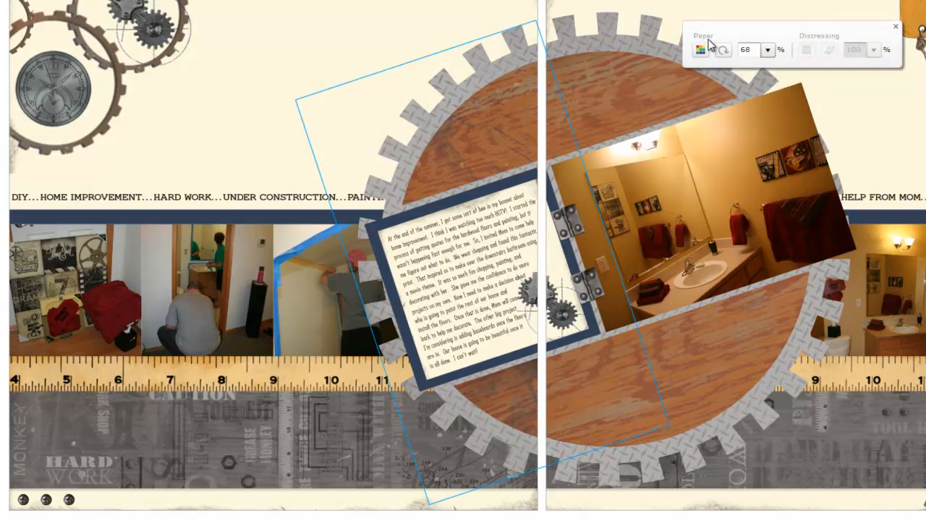
mouse_move(700, 49)
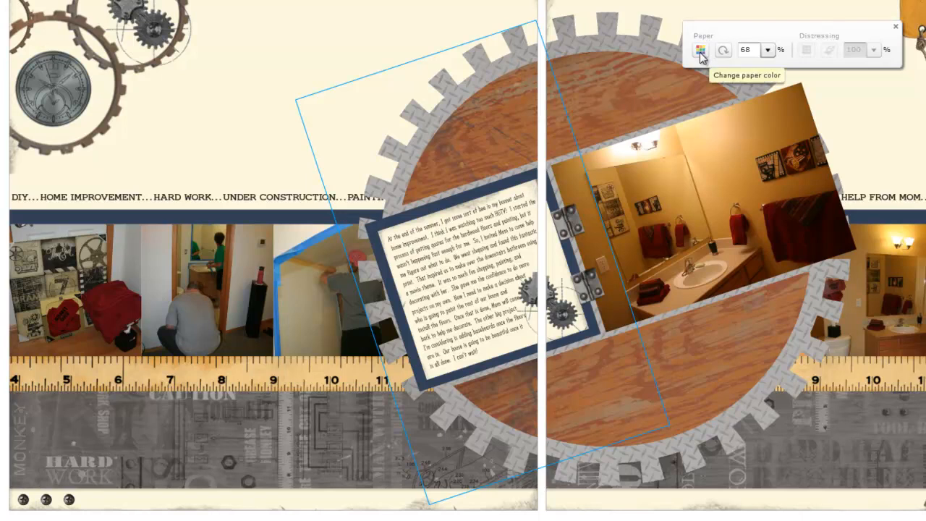
Step: Recolor the gear ring paper to Cranberry from the Complete Palette
click(700, 49)
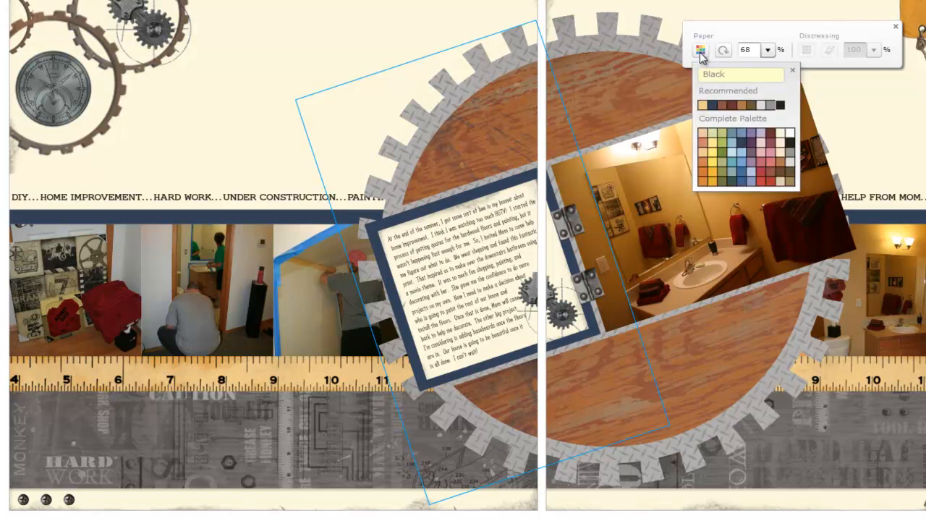
mouse_move(787, 117)
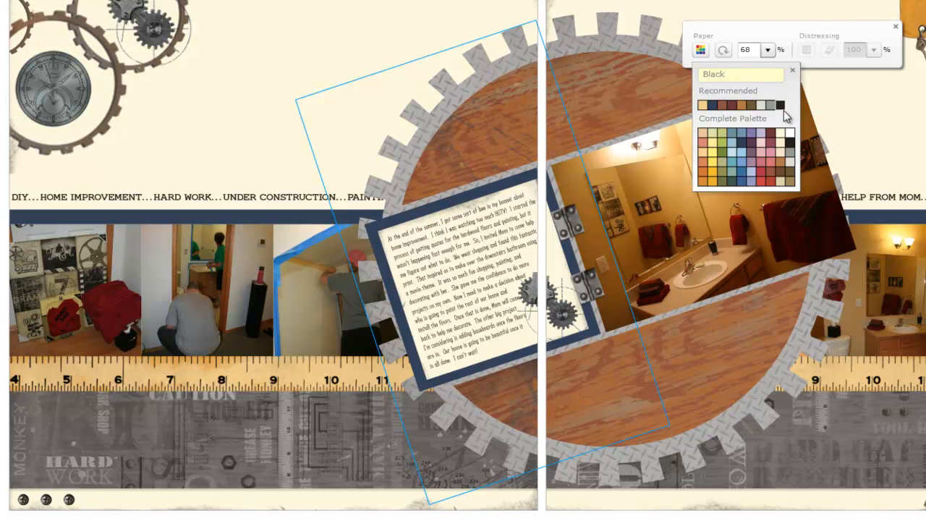
mouse_move(778, 101)
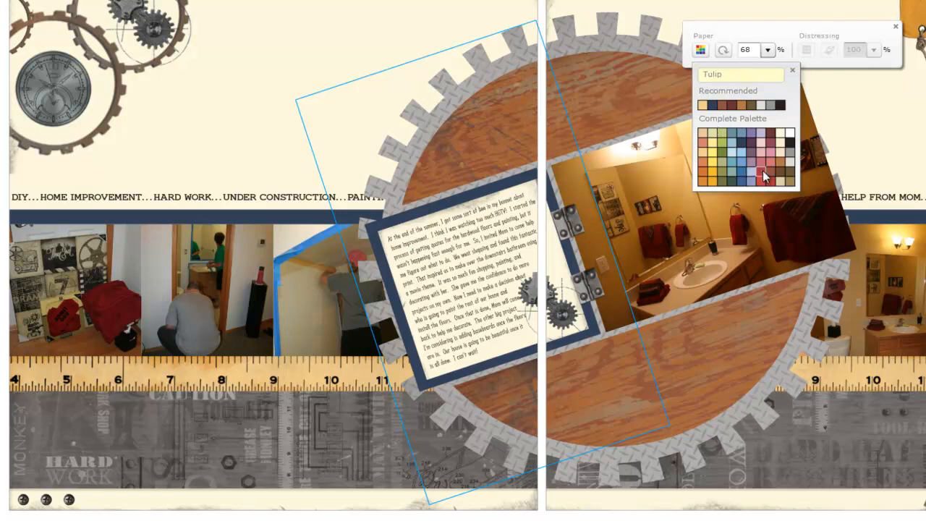
mouse_move(765, 179)
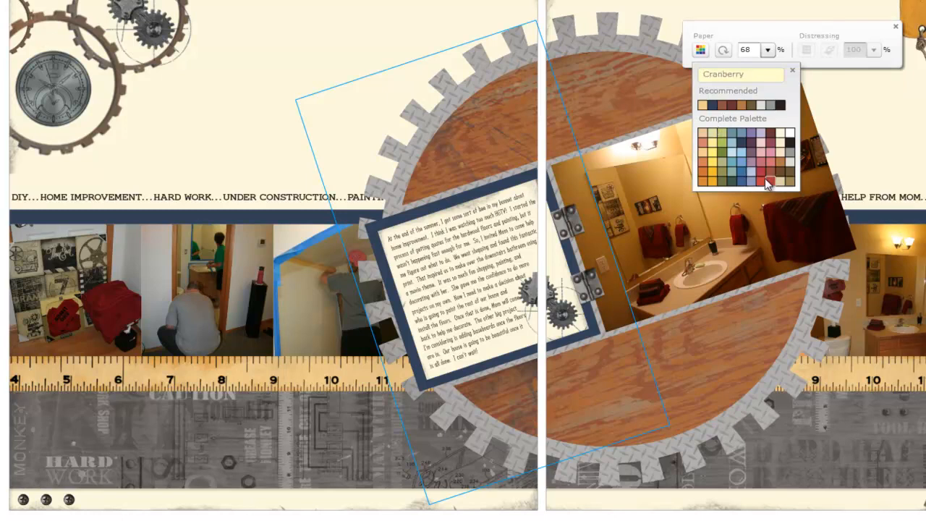
click(768, 181)
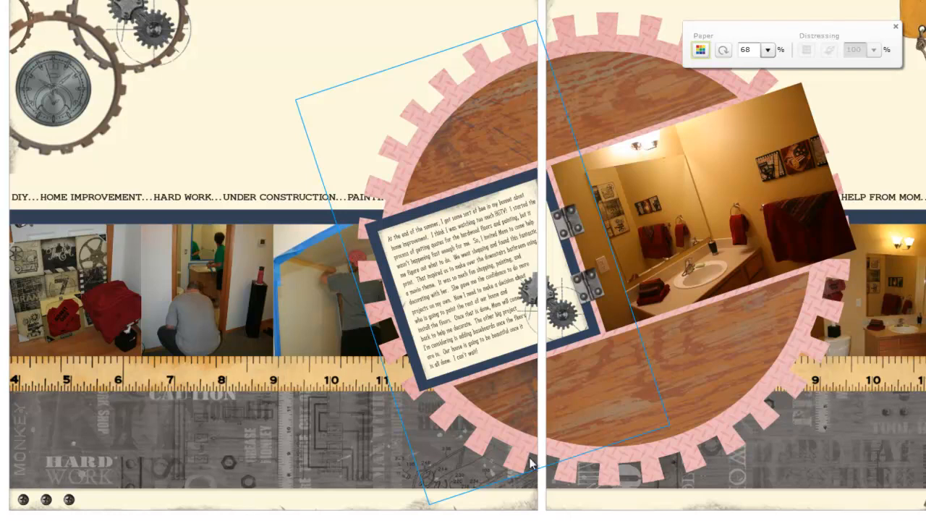
mouse_move(683, 49)
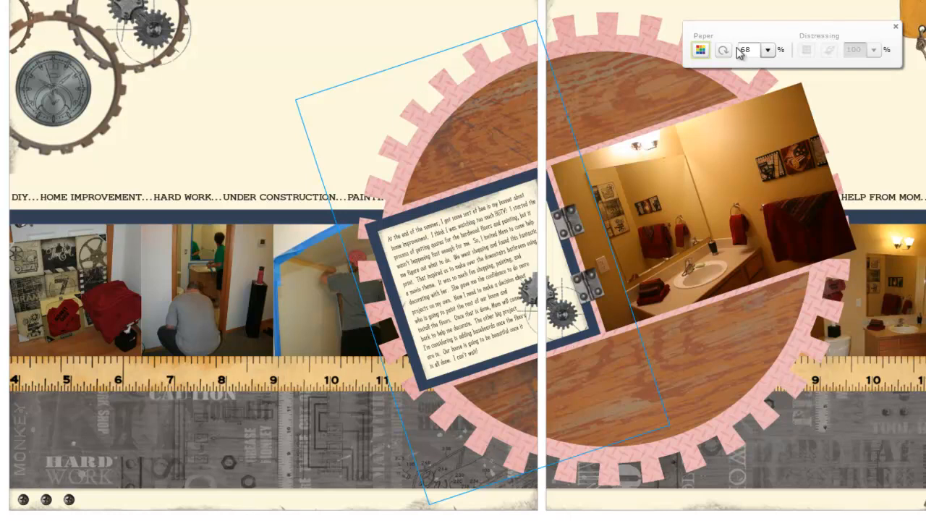
Step: Drag the gear ring paper's intensity slider up to about 74%
click(767, 50)
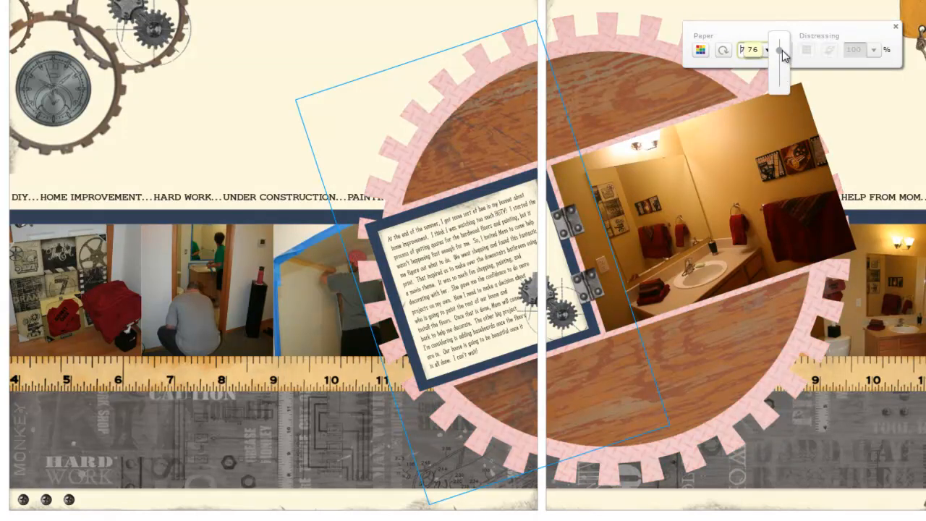
drag(780, 51, 780, 61)
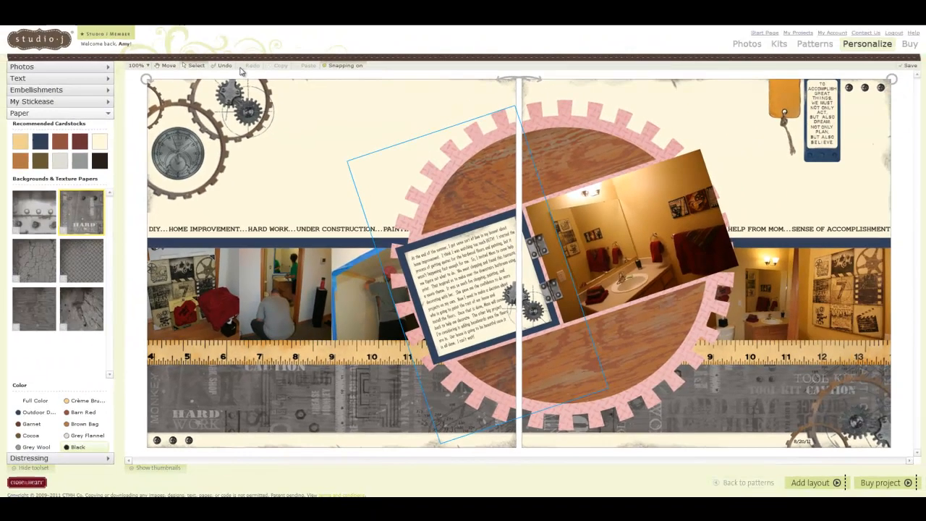
Step: Undo twice to revert the intensity and Cranberry color, leaving the gear ring grey
click(225, 65)
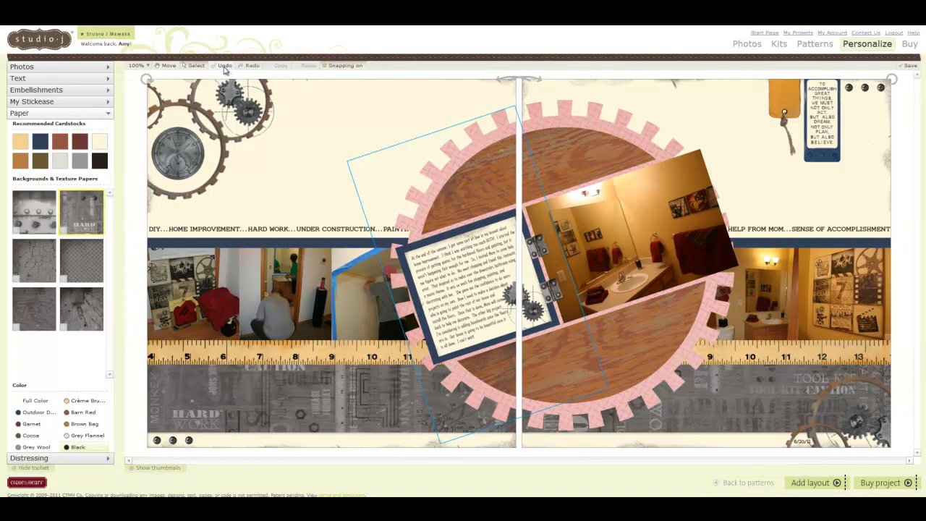
click(226, 65)
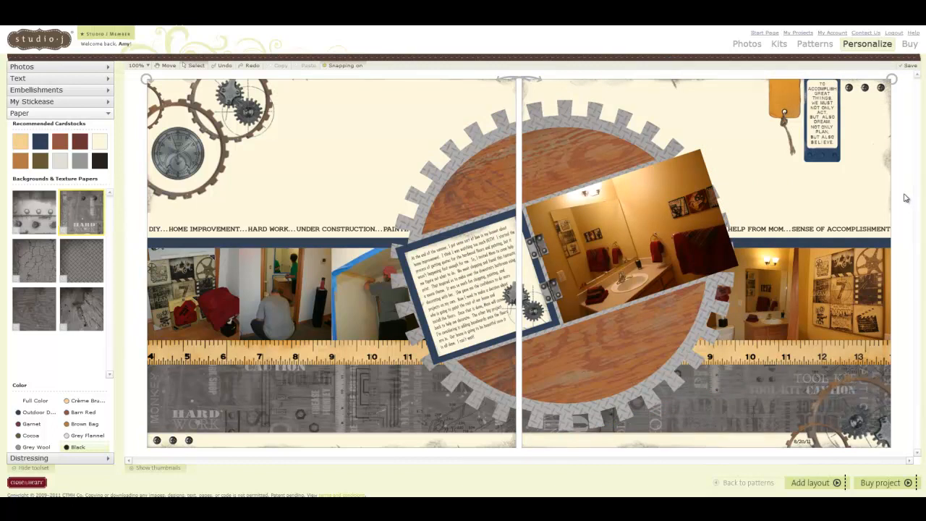
mouse_move(860, 272)
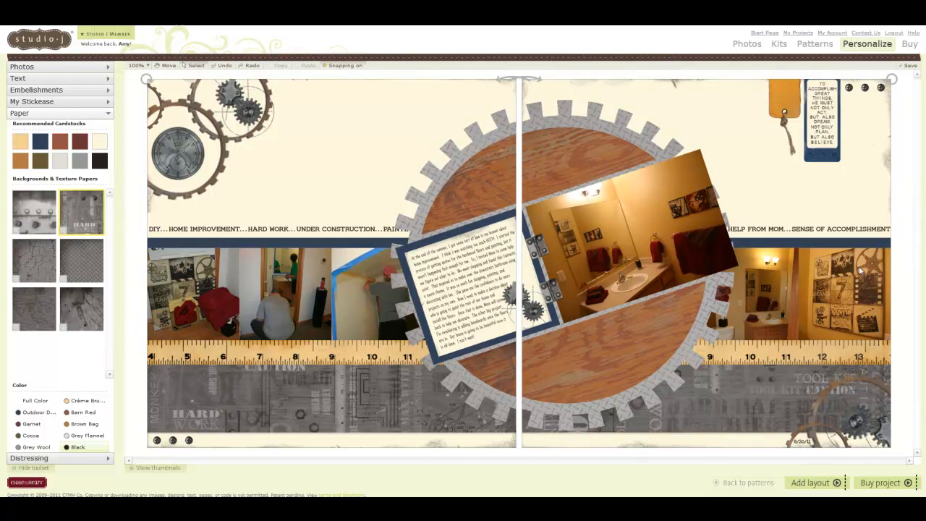
mouse_move(523, 417)
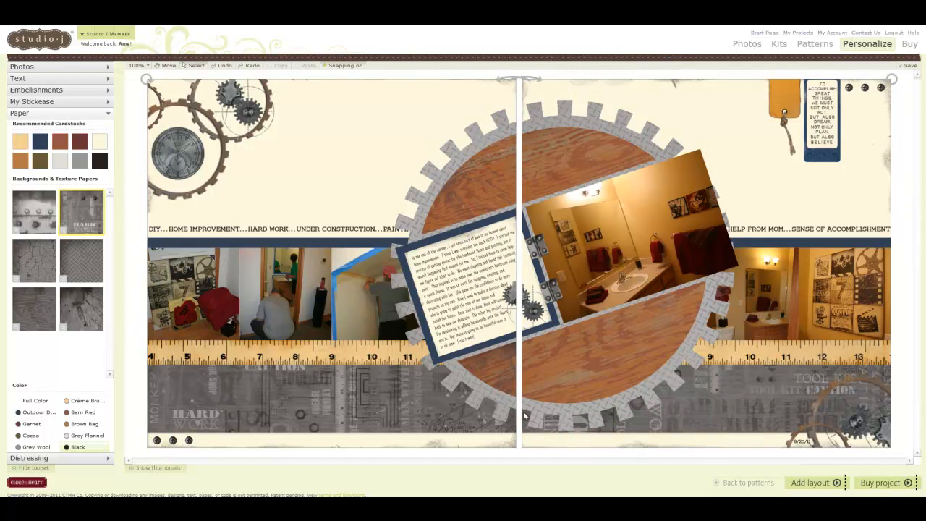
mouse_move(893, 335)
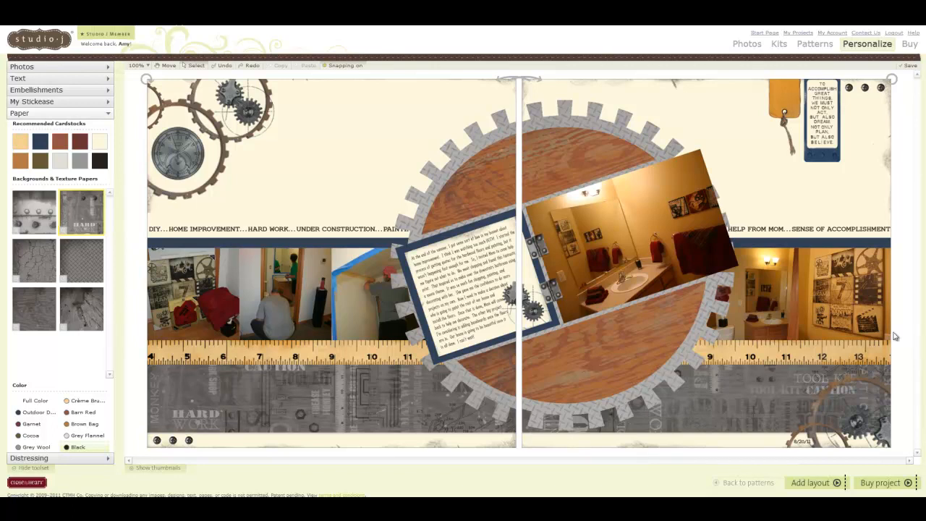